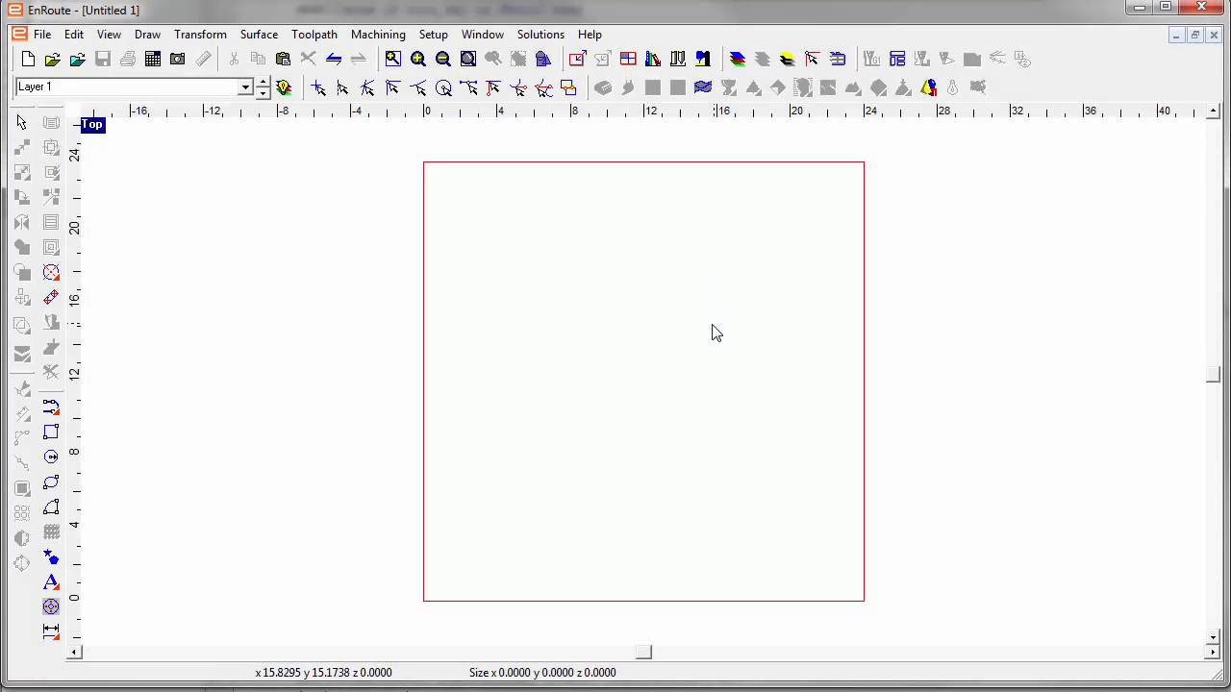
- Define the plate as 192 wide by 96 high in Define Plate
{"action": "left_click", "coordinate": [576, 58]}
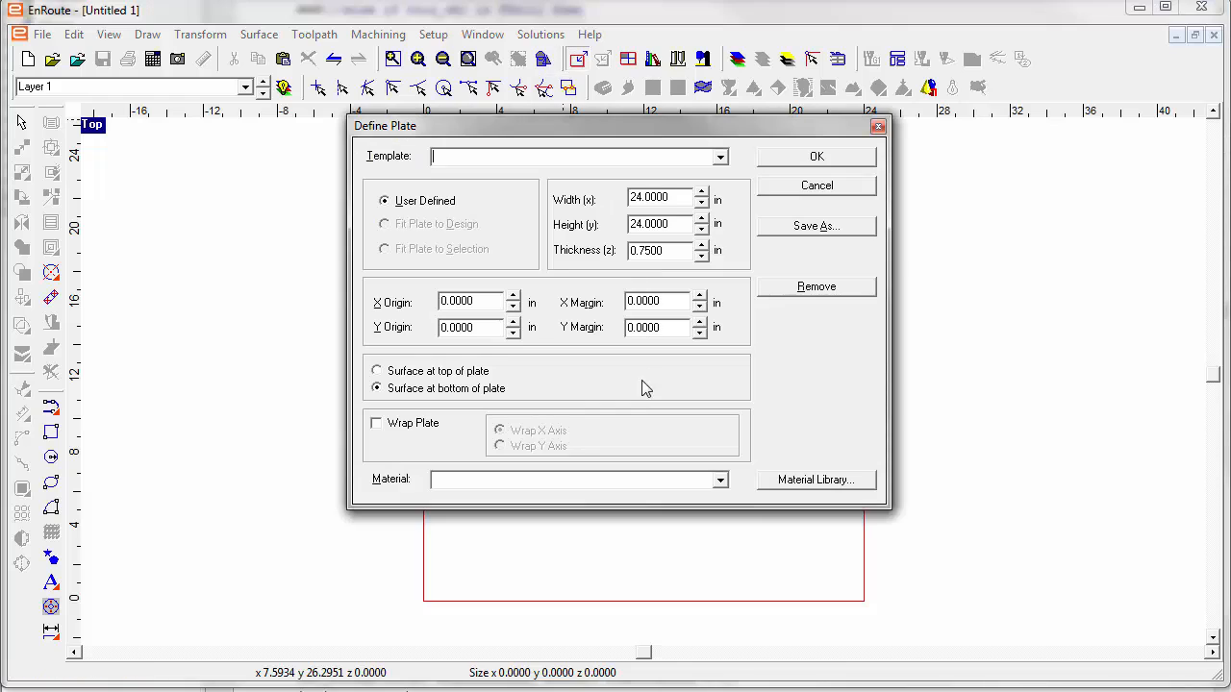
{"action": "triple_click", "coordinate": [659, 197]}
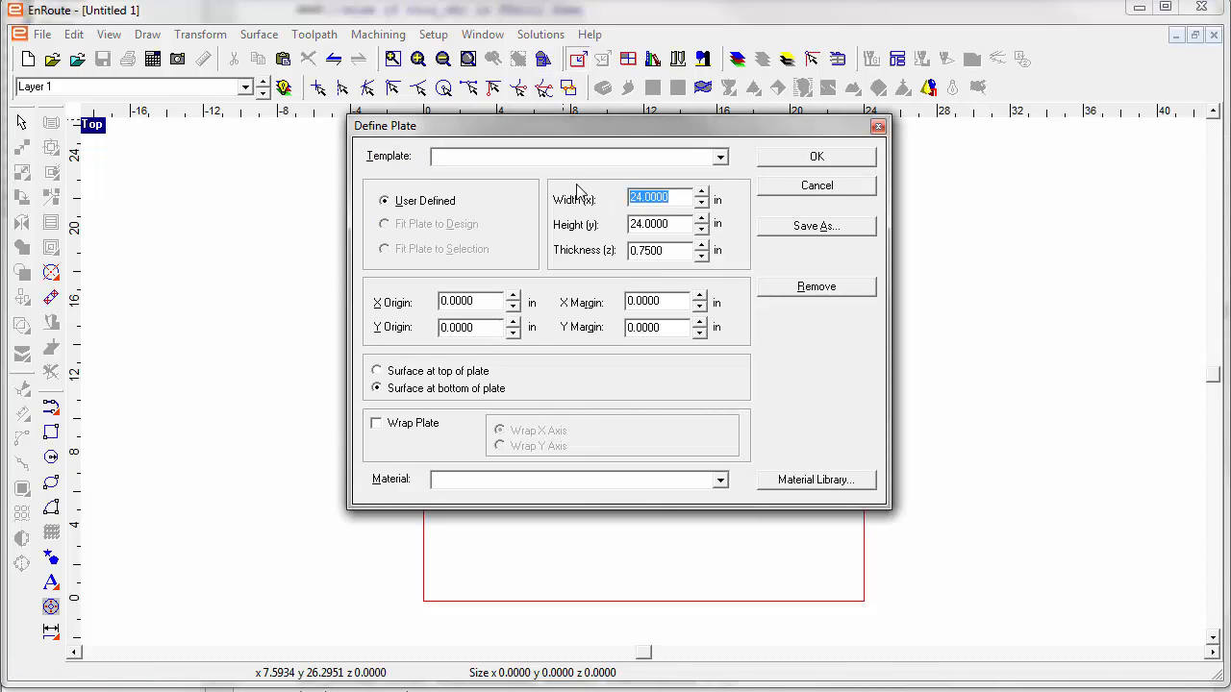
{"action": "type", "text": "192.0000"}
{"action": "left_click", "coordinate": [661, 224]}
{"action": "type", "text": "96.0000"}
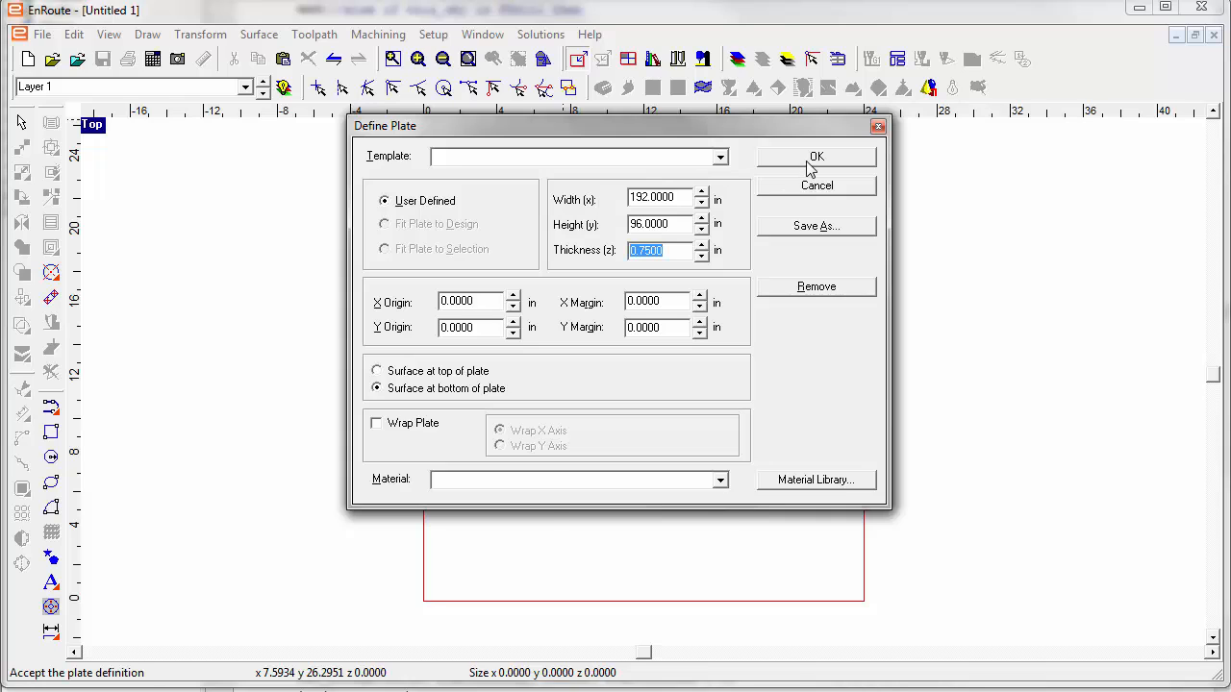
{"action": "left_click", "coordinate": [816, 156]}
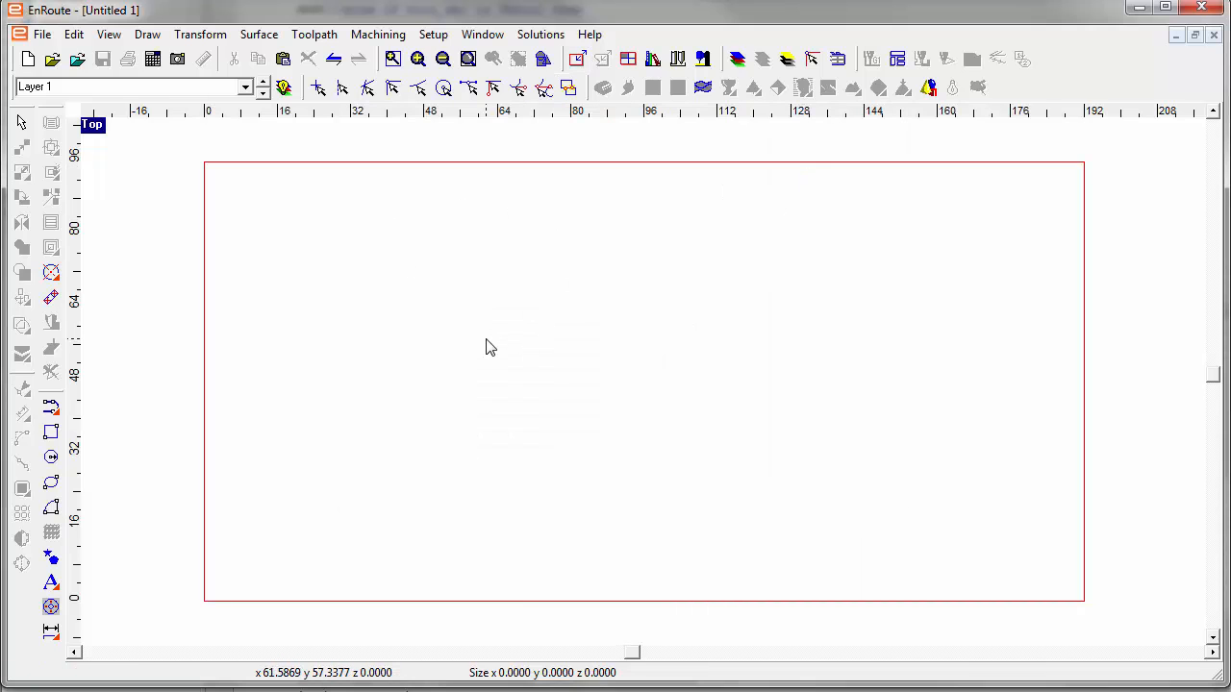
- Place 'BIG DESIGN' text on the plate near its lower left
{"action": "left_click", "coordinate": [50, 580]}
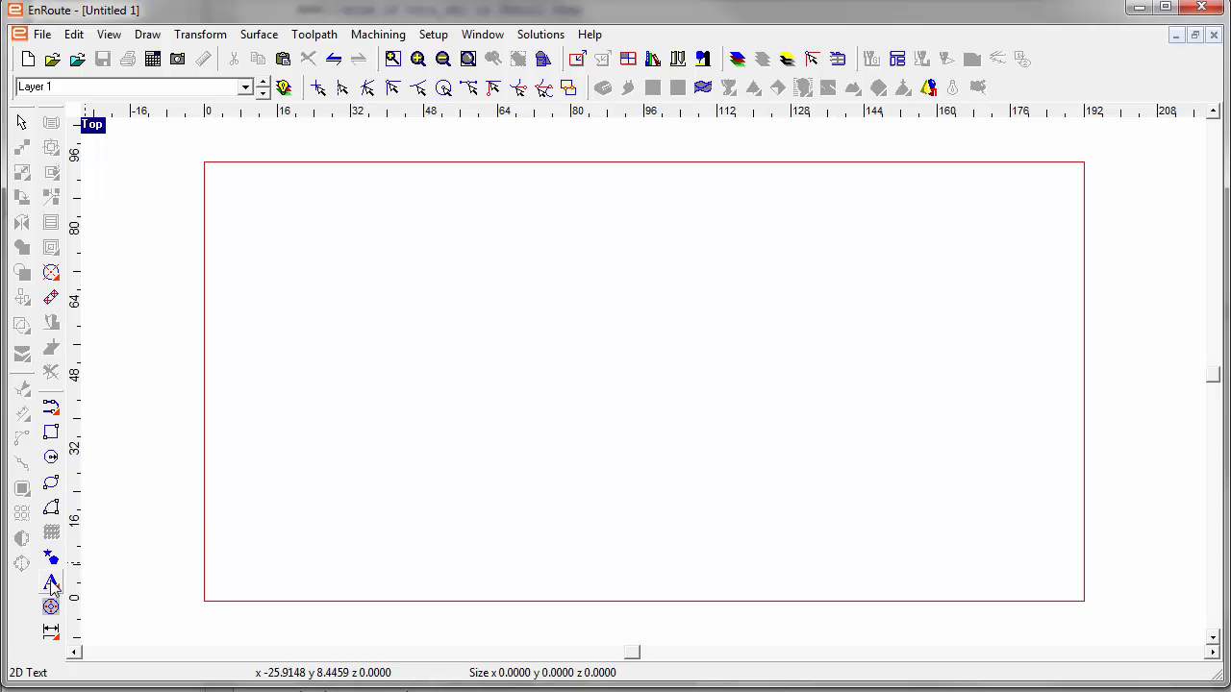
{"action": "left_click", "coordinate": [51, 582]}
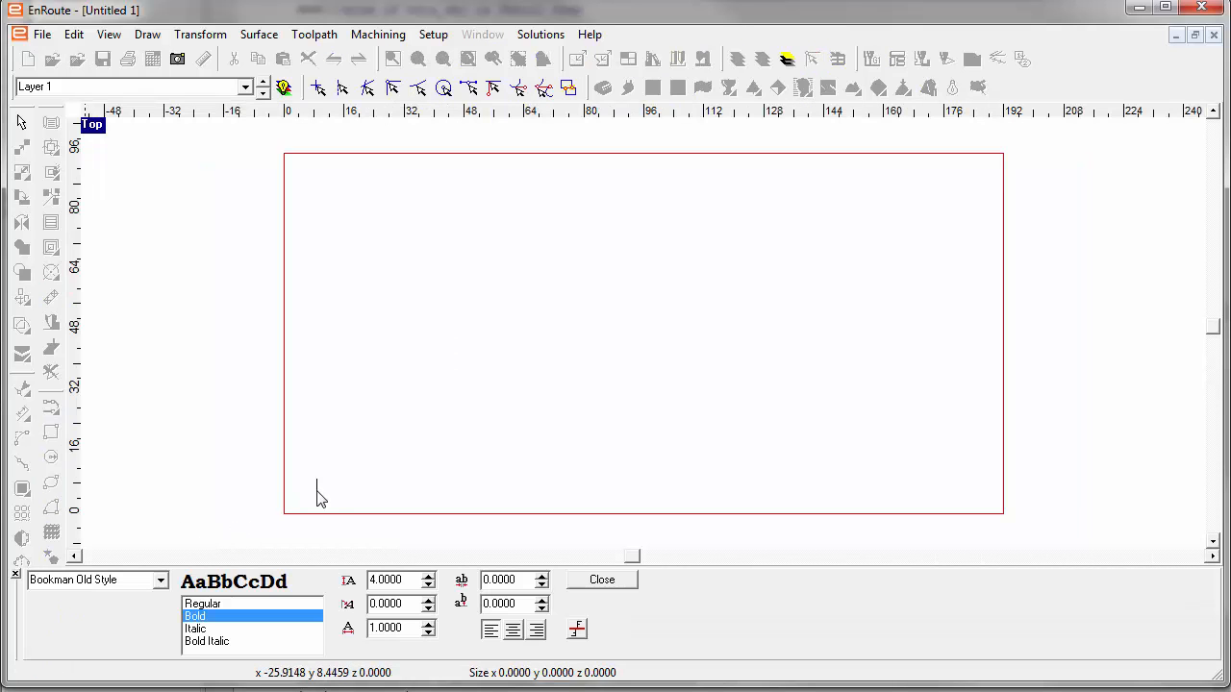
{"action": "type", "text": "BIG D"}
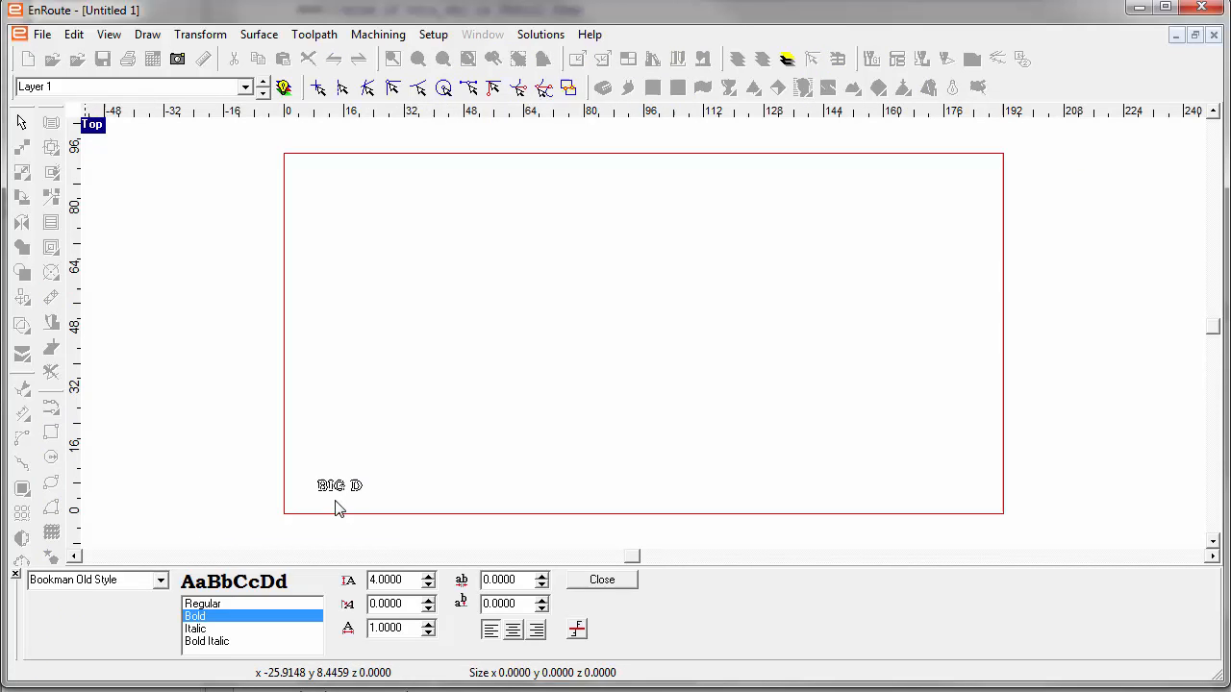
{"action": "type", "text": "ESIGN"}
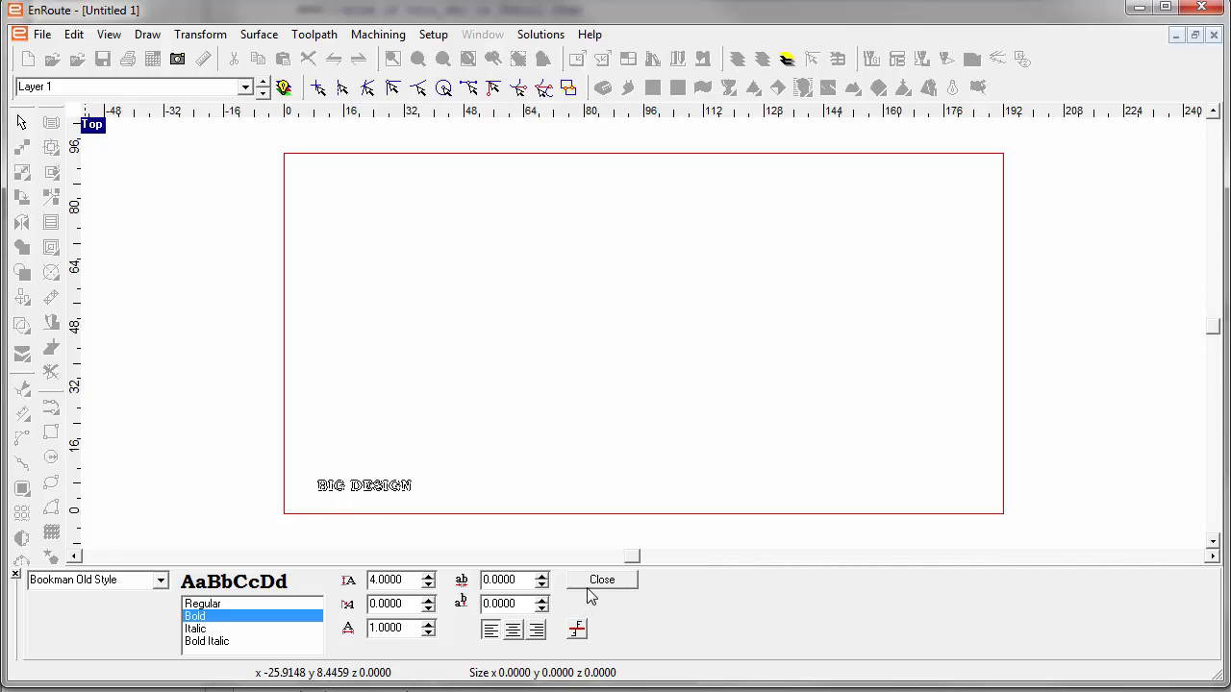
{"action": "left_click", "coordinate": [602, 578]}
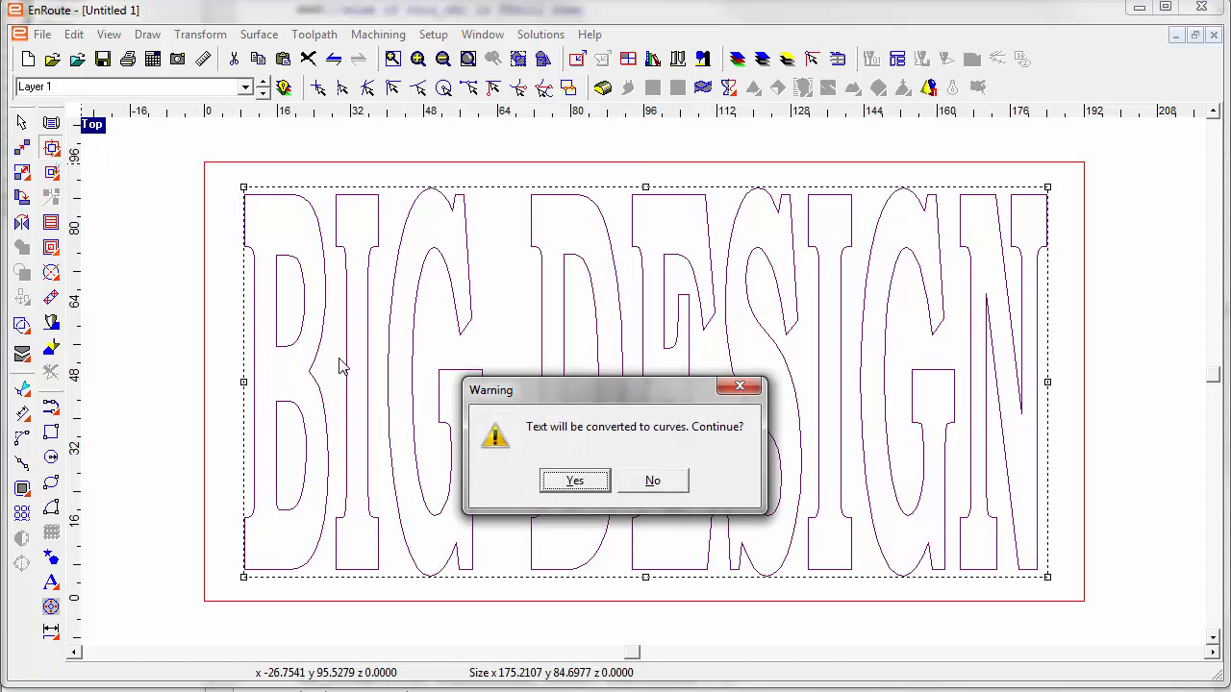
- Convert the text to curves and apply a 1/2" end mill internal offset, 0.4 deep
{"action": "left_click", "coordinate": [574, 481]}
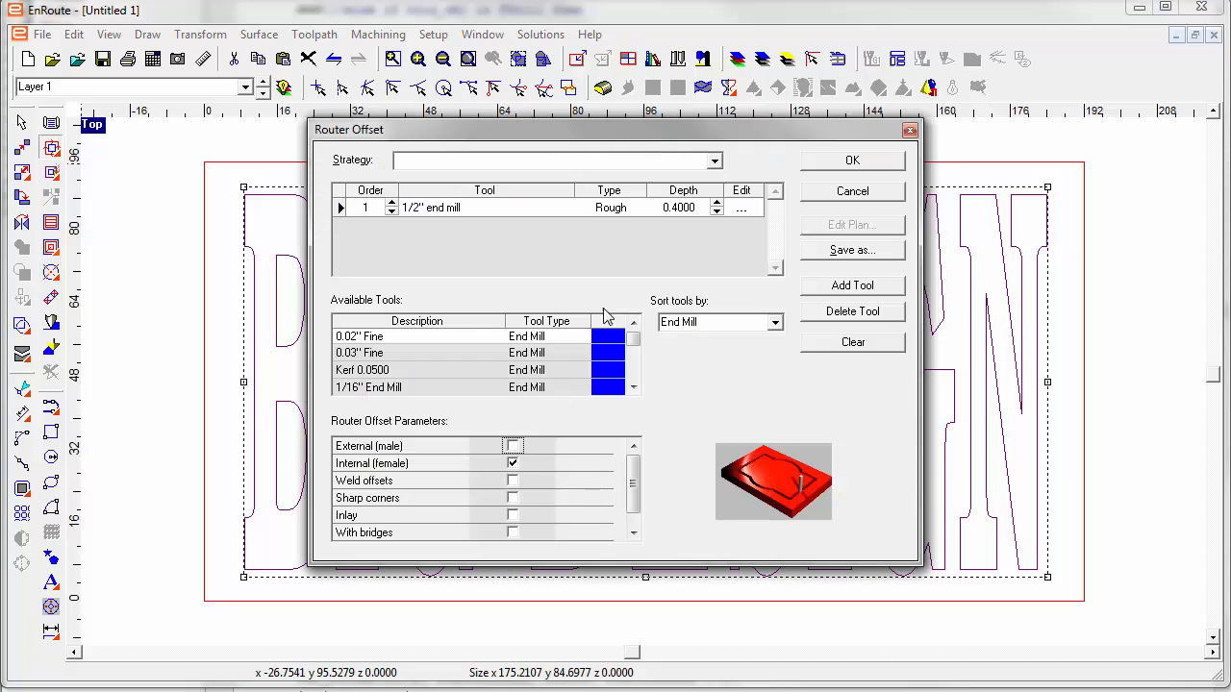
{"action": "mouse_move", "coordinate": [832, 186]}
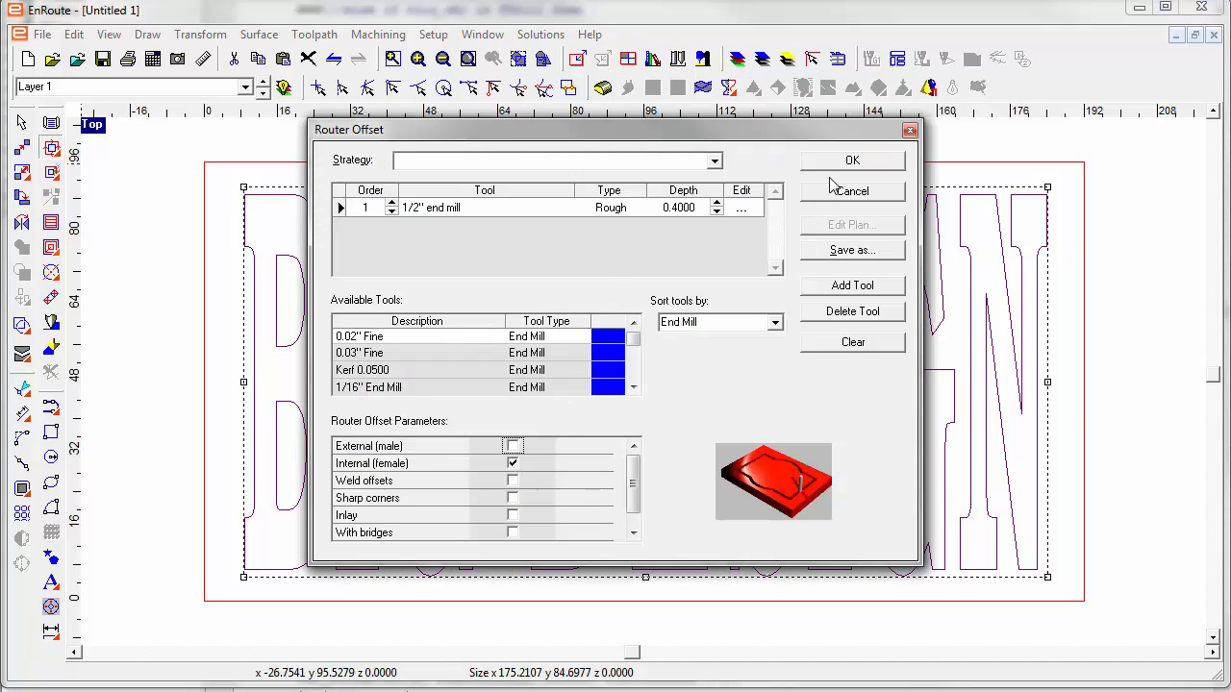
{"action": "left_click", "coordinate": [851, 159]}
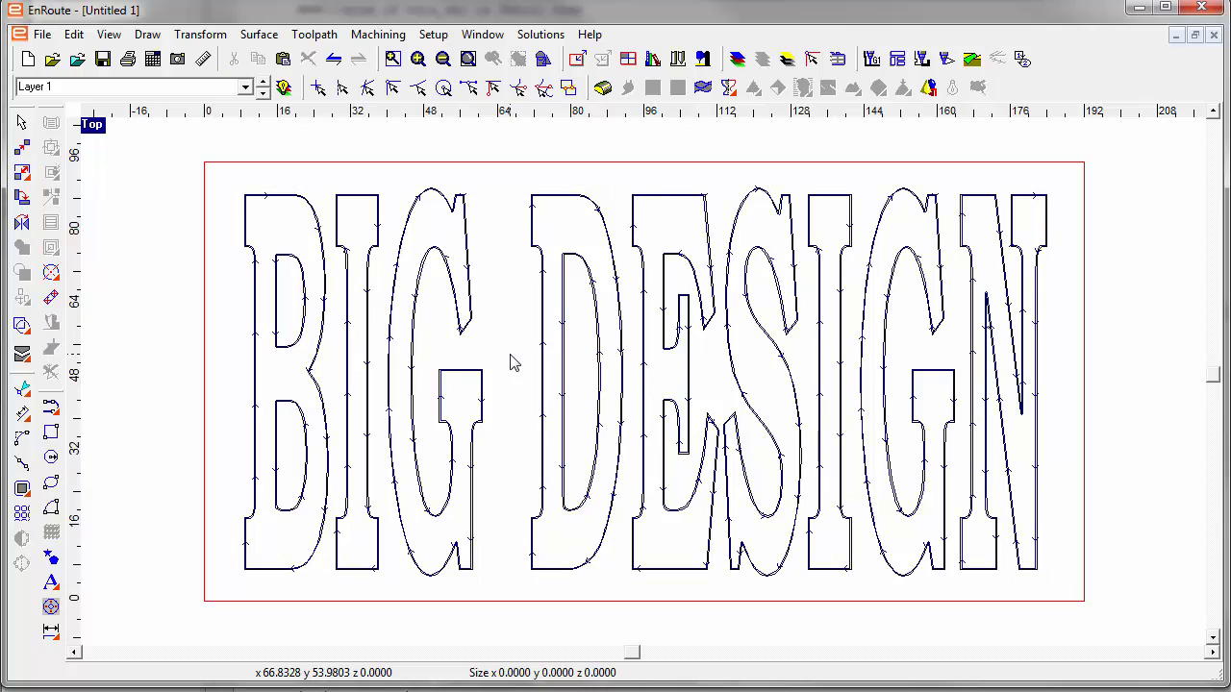
{"action": "mouse_move", "coordinate": [197, 376]}
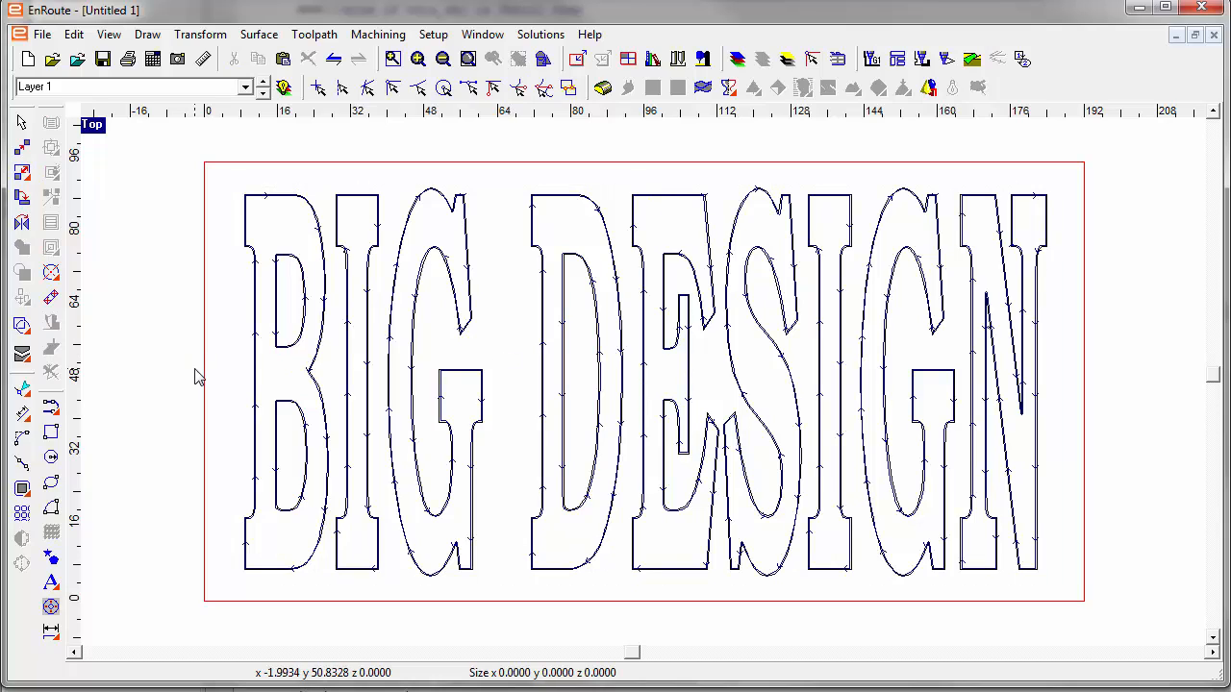
{"action": "mouse_move", "coordinate": [660, 558]}
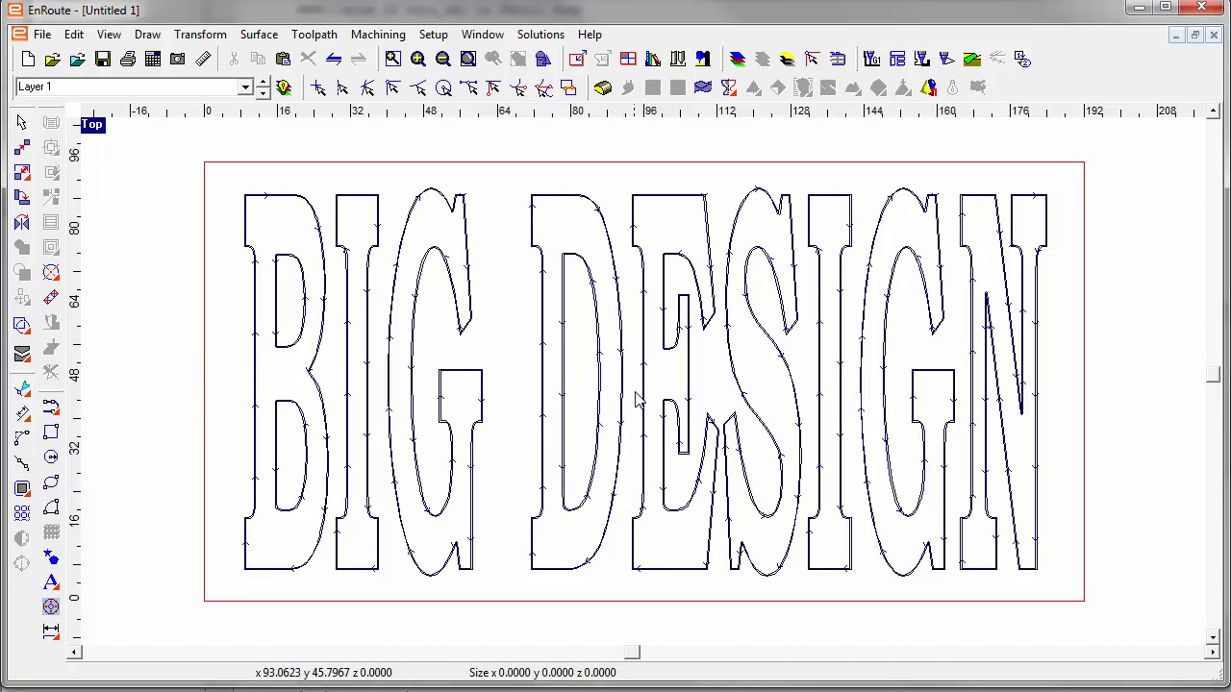
{"action": "mouse_move", "coordinate": [660, 430]}
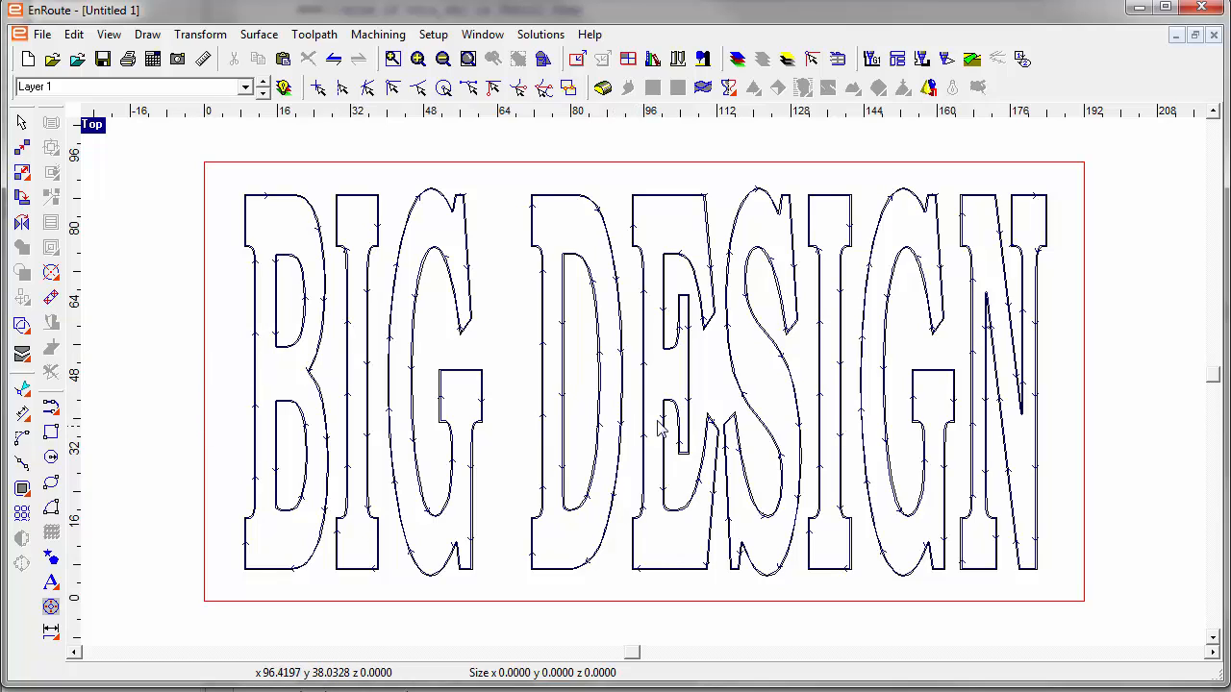
{"action": "mouse_move", "coordinate": [654, 369]}
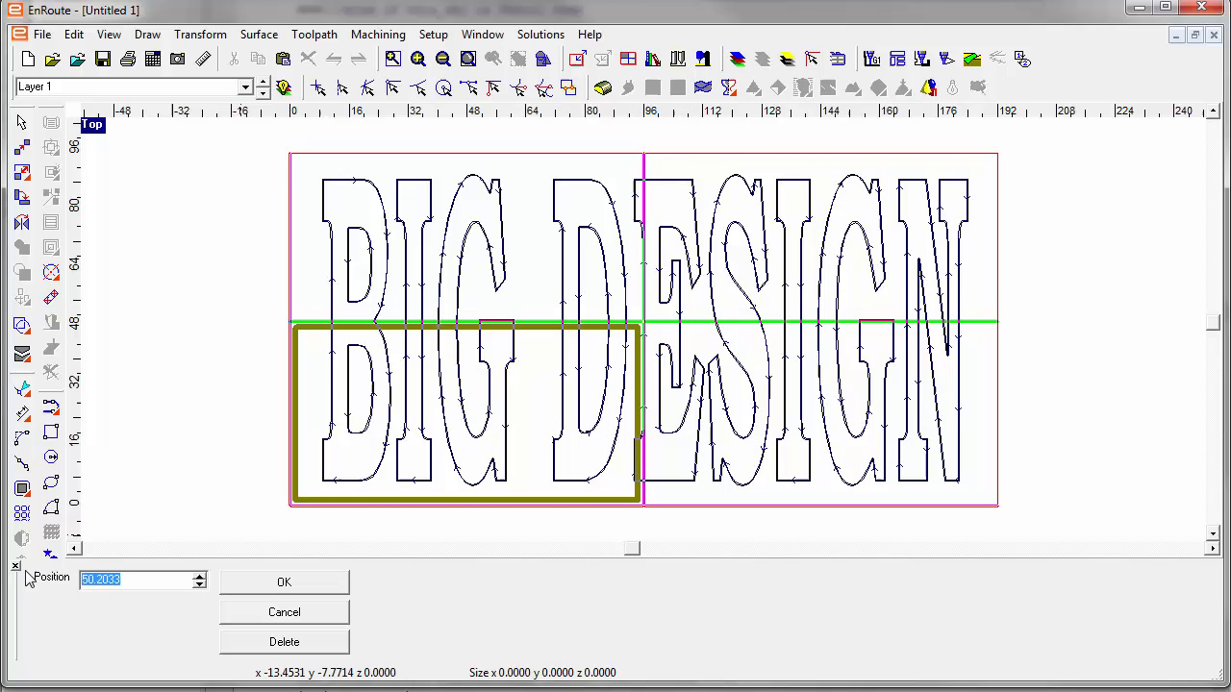
- Set the horizontal panel split line position to 48
{"action": "type", "text": "48.0000"}
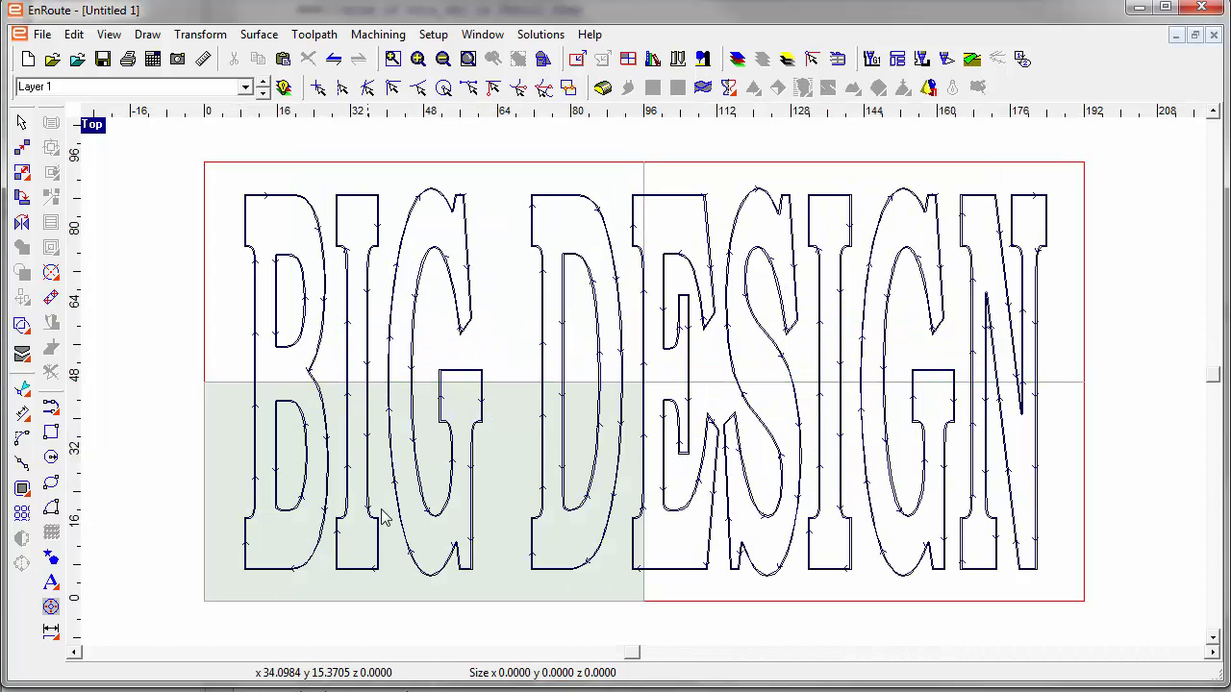
{"action": "mouse_move", "coordinate": [702, 541]}
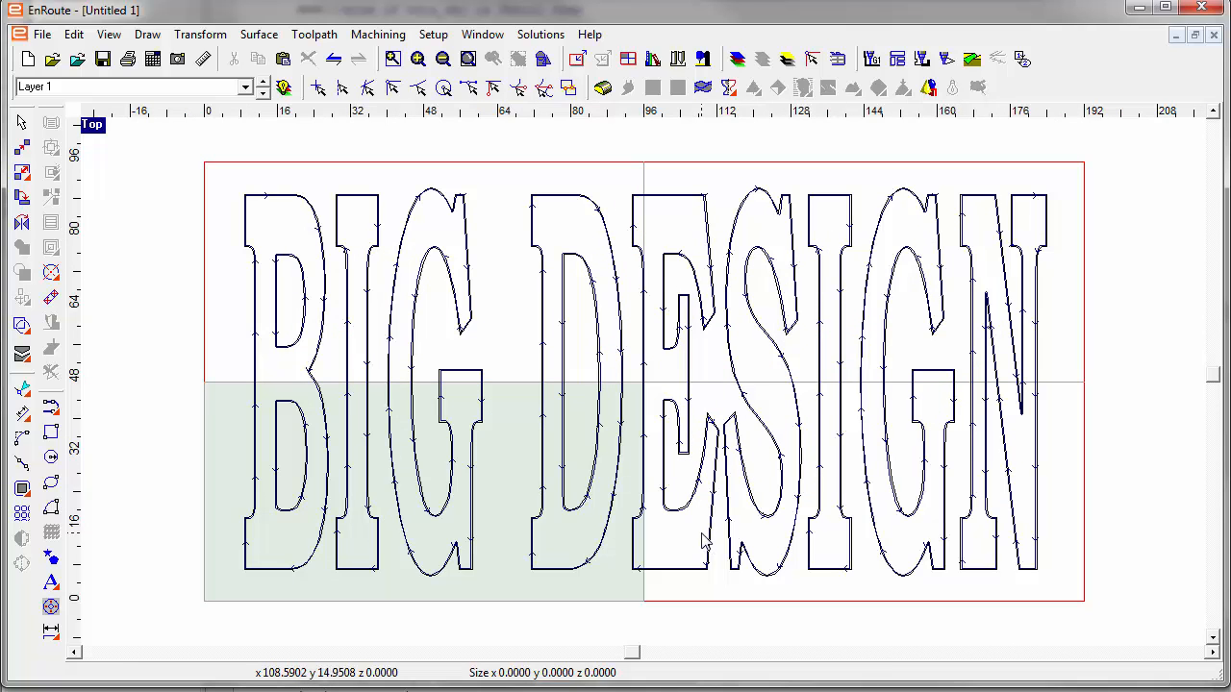
{"action": "mouse_move", "coordinate": [397, 502]}
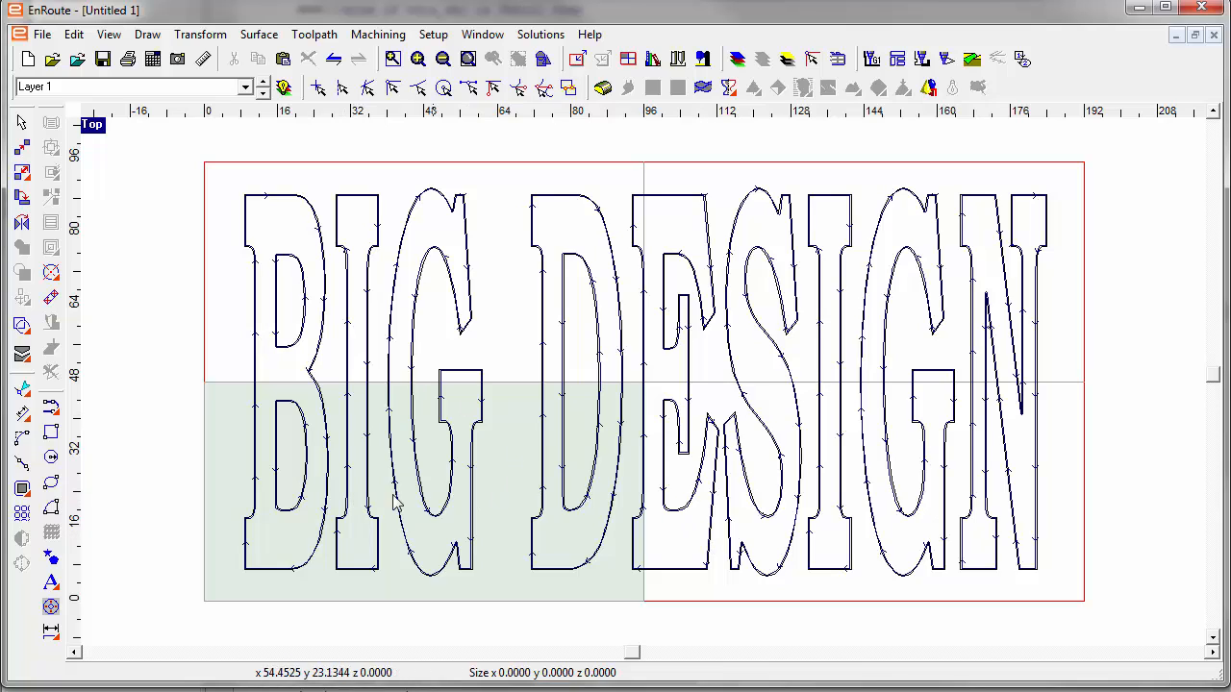
{"action": "mouse_move", "coordinate": [459, 513]}
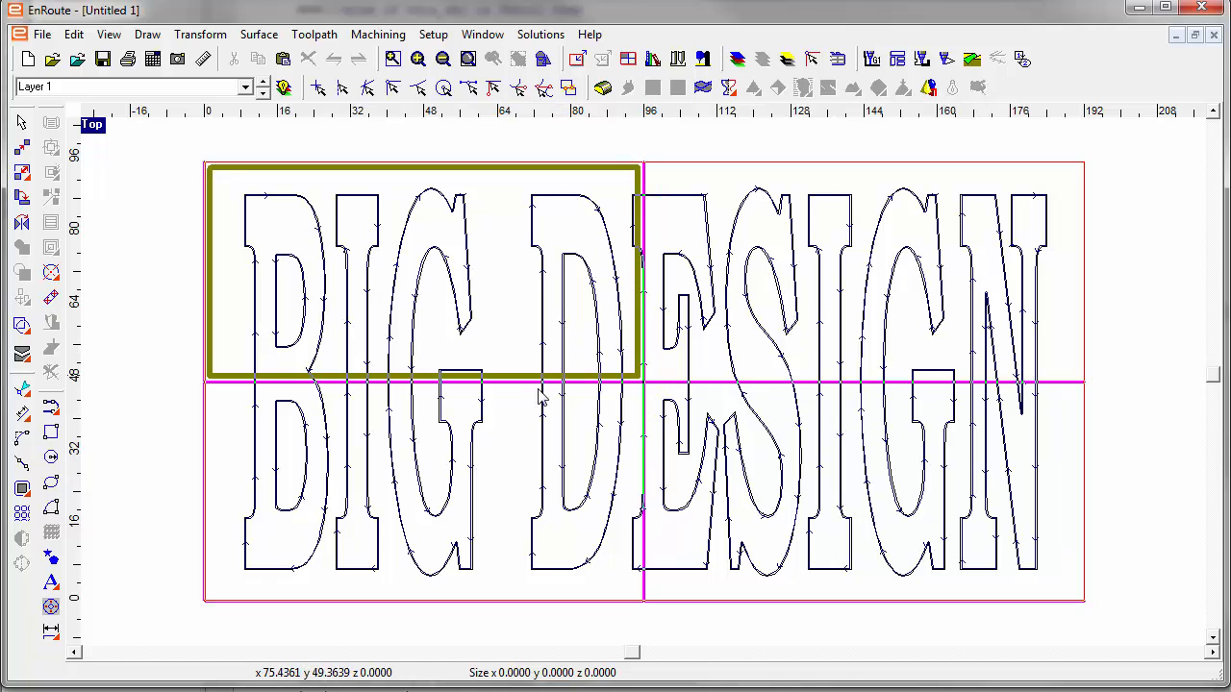
{"action": "mouse_move", "coordinate": [515, 348]}
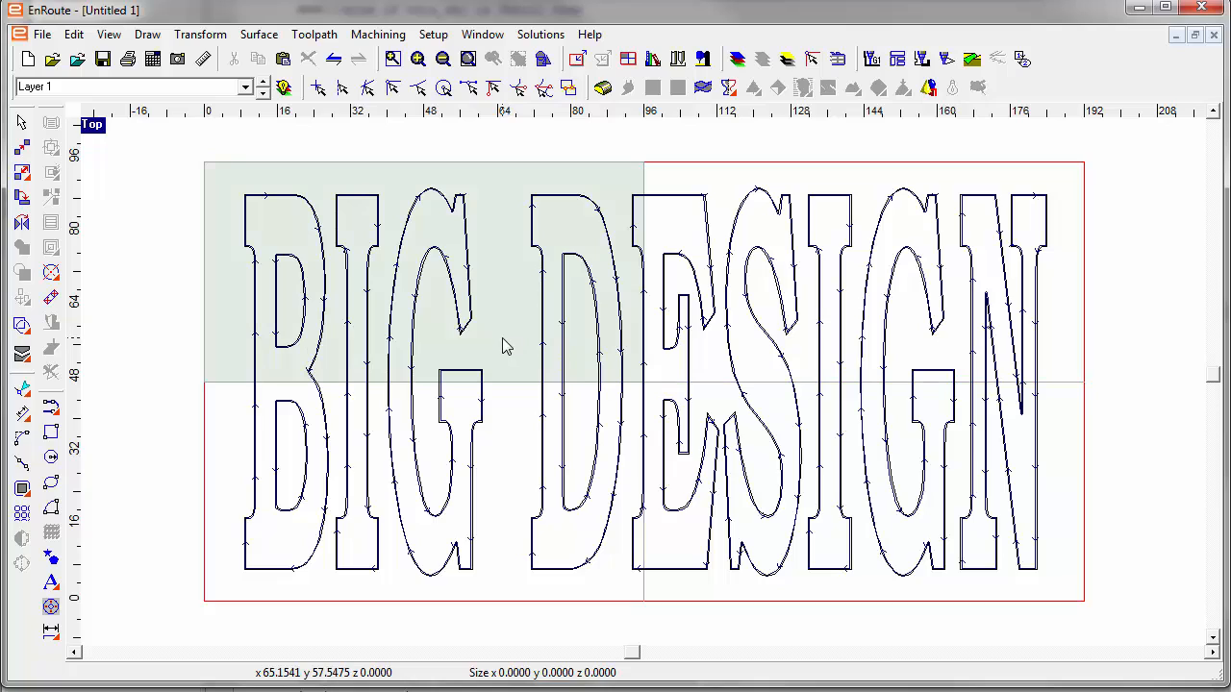
{"action": "mouse_move", "coordinate": [496, 316]}
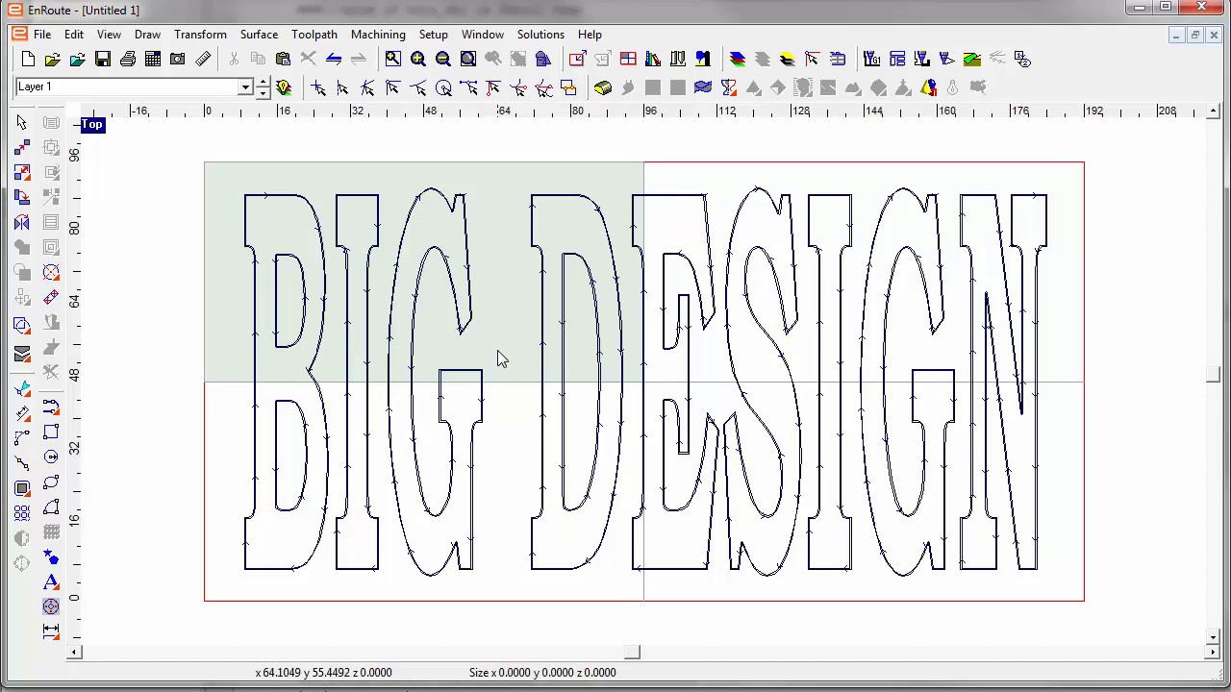
{"action": "mouse_move", "coordinate": [486, 343]}
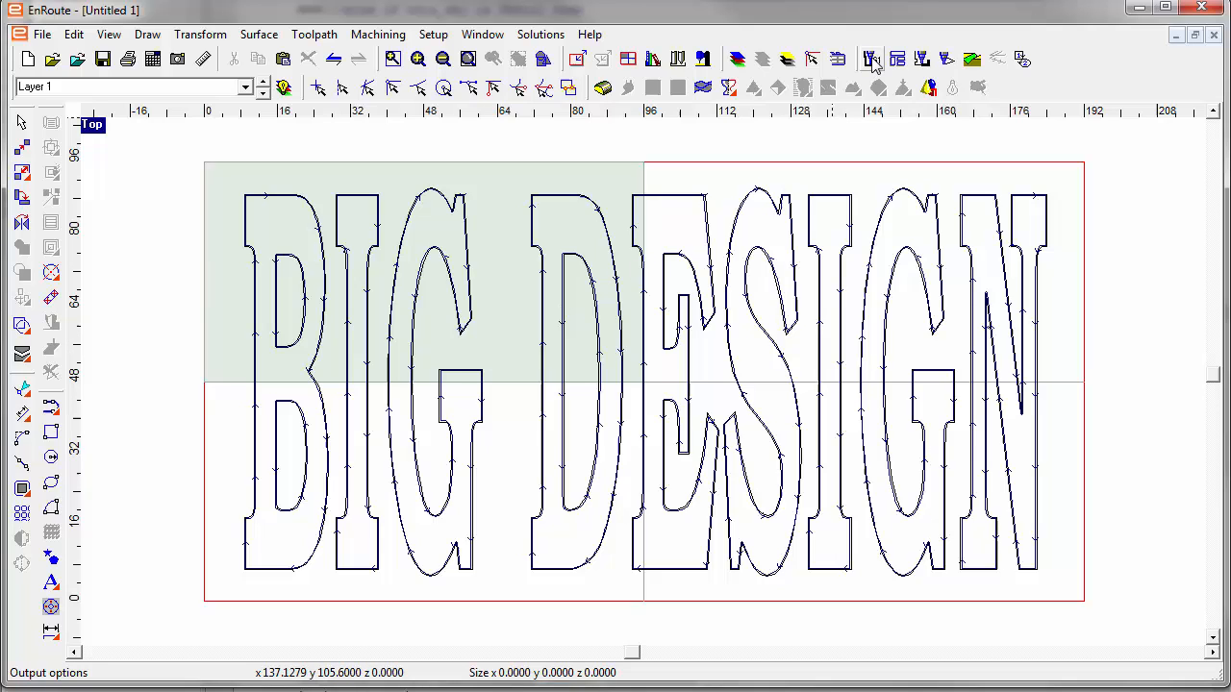
- Output the active panel's toolpaths to big_2.cnc, replacing the existing file
{"action": "left_click", "coordinate": [871, 59]}
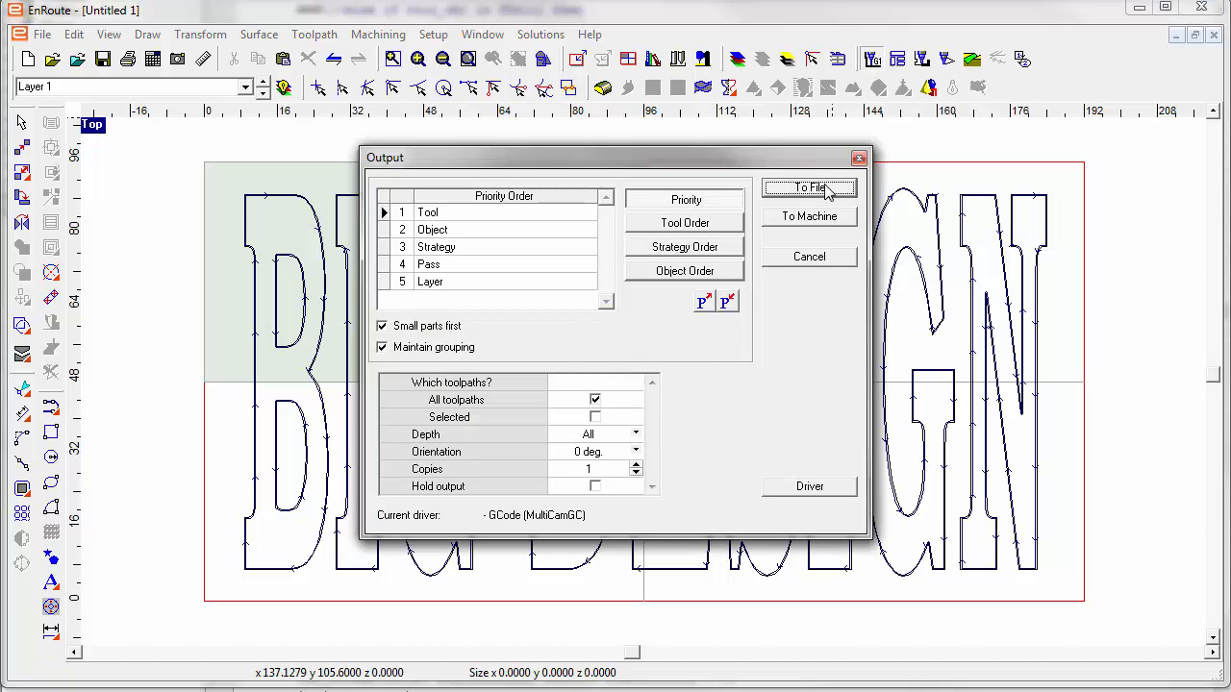
{"action": "left_click", "coordinate": [808, 187]}
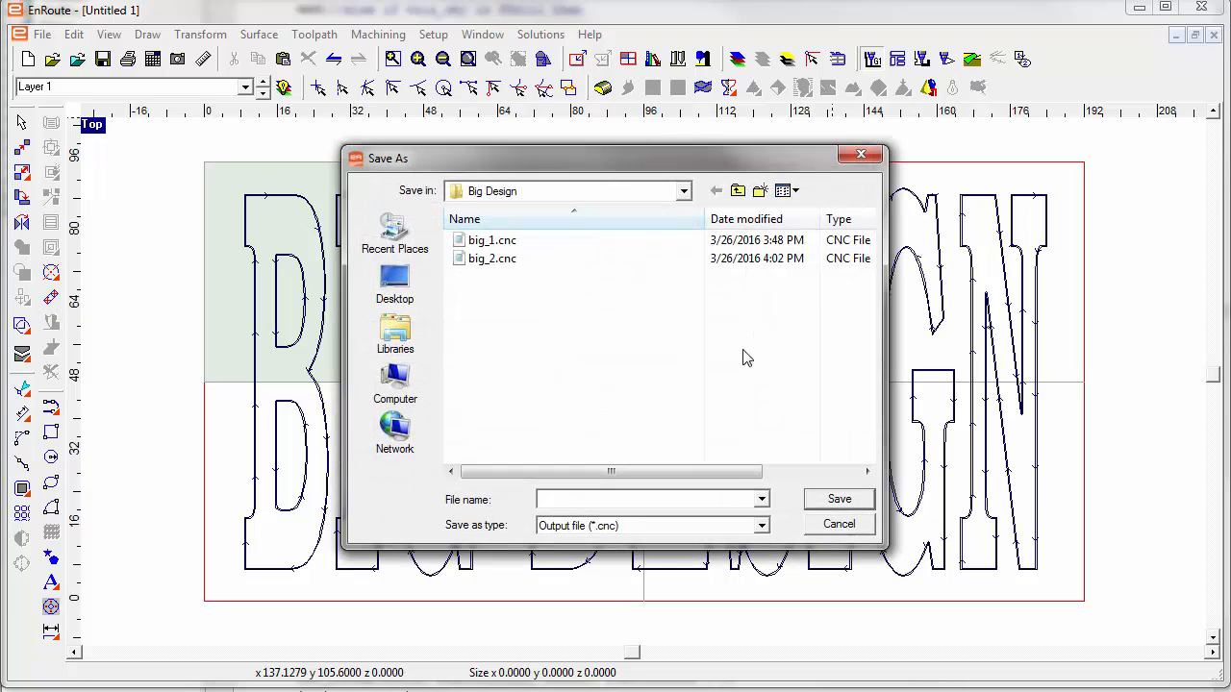
{"action": "left_click", "coordinate": [493, 259]}
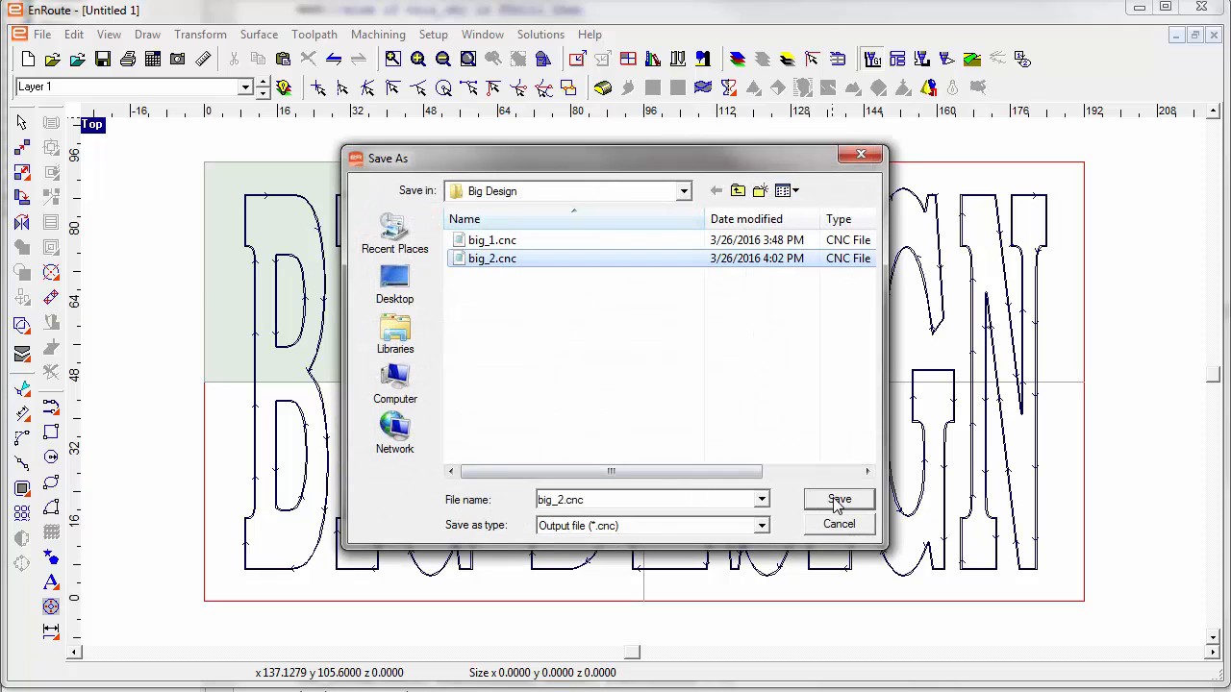
{"action": "left_click", "coordinate": [837, 499]}
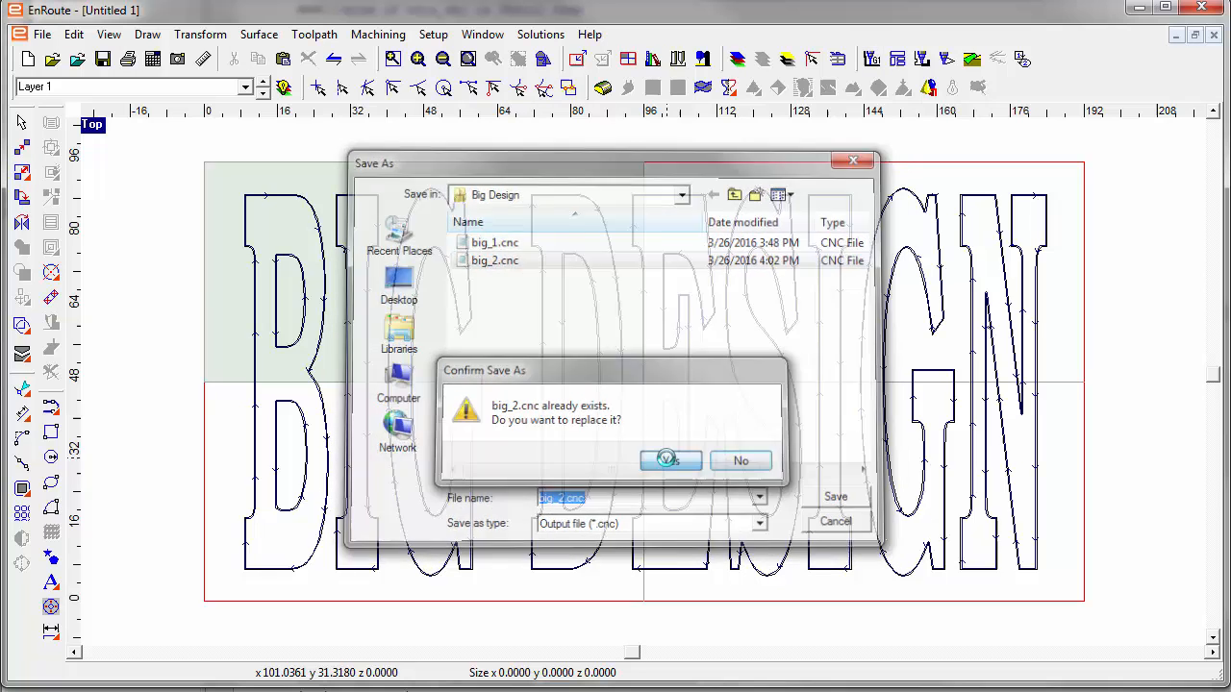
{"action": "left_click", "coordinate": [671, 459]}
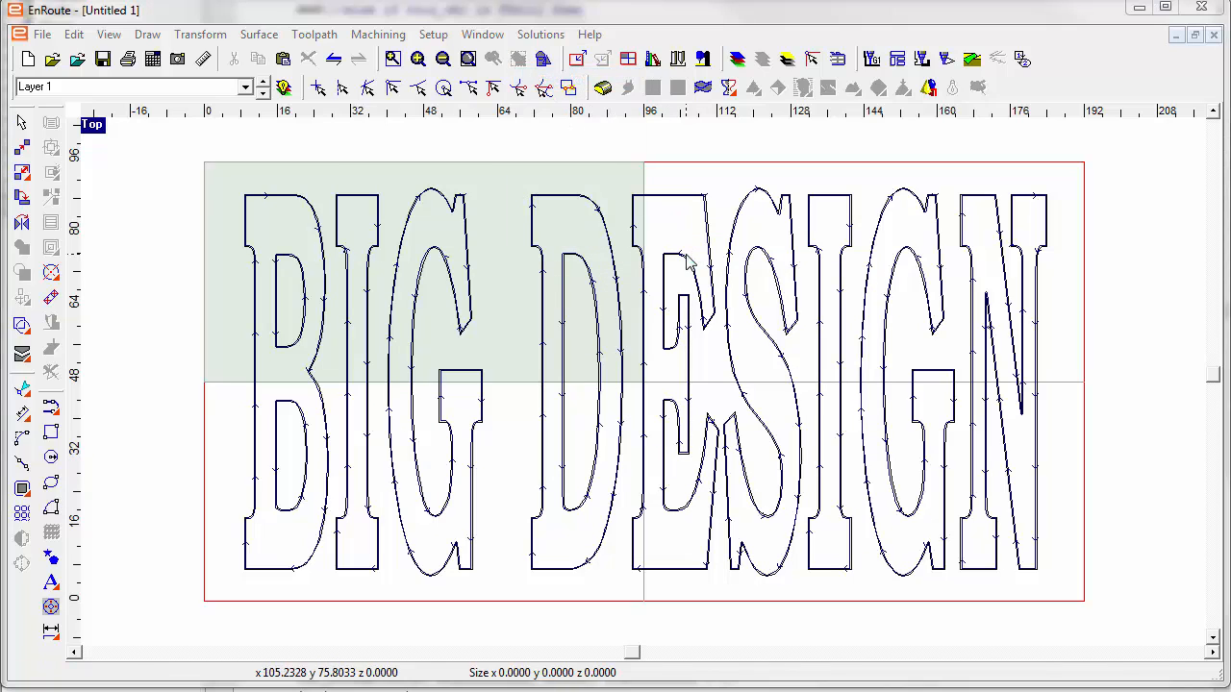
{"action": "mouse_move", "coordinate": [688, 265]}
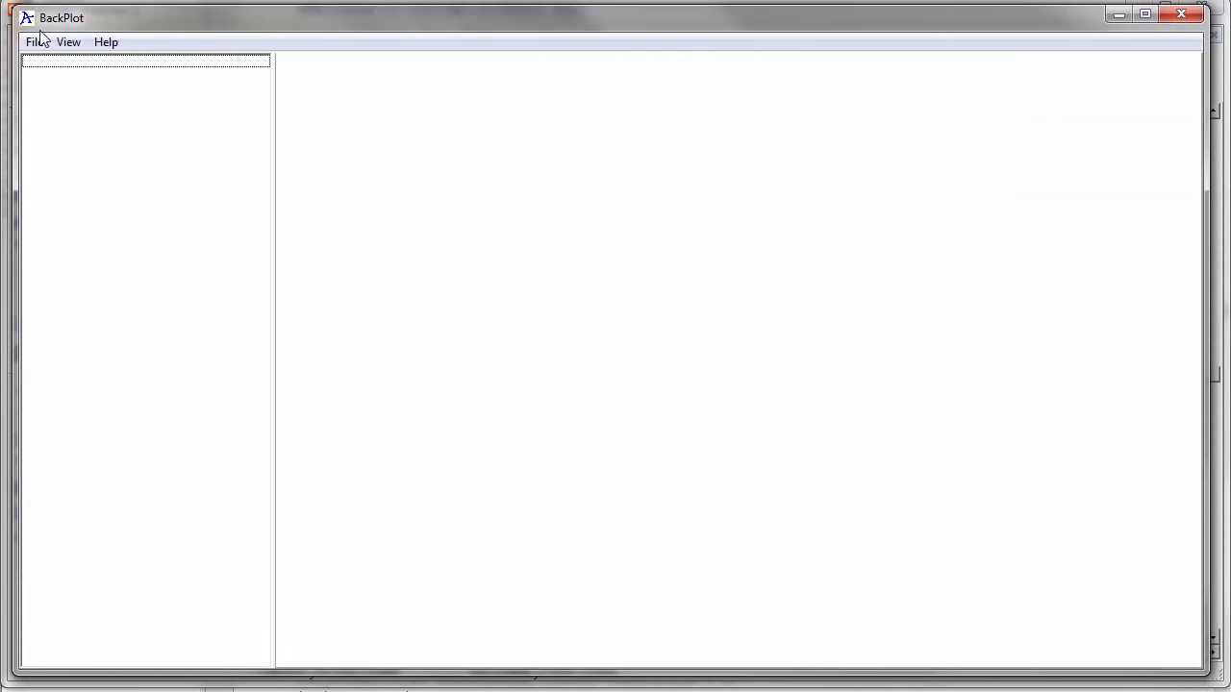
- Open big_2.cnc in BackPlot to preview its toolpaths
{"action": "left_click", "coordinate": [34, 41]}
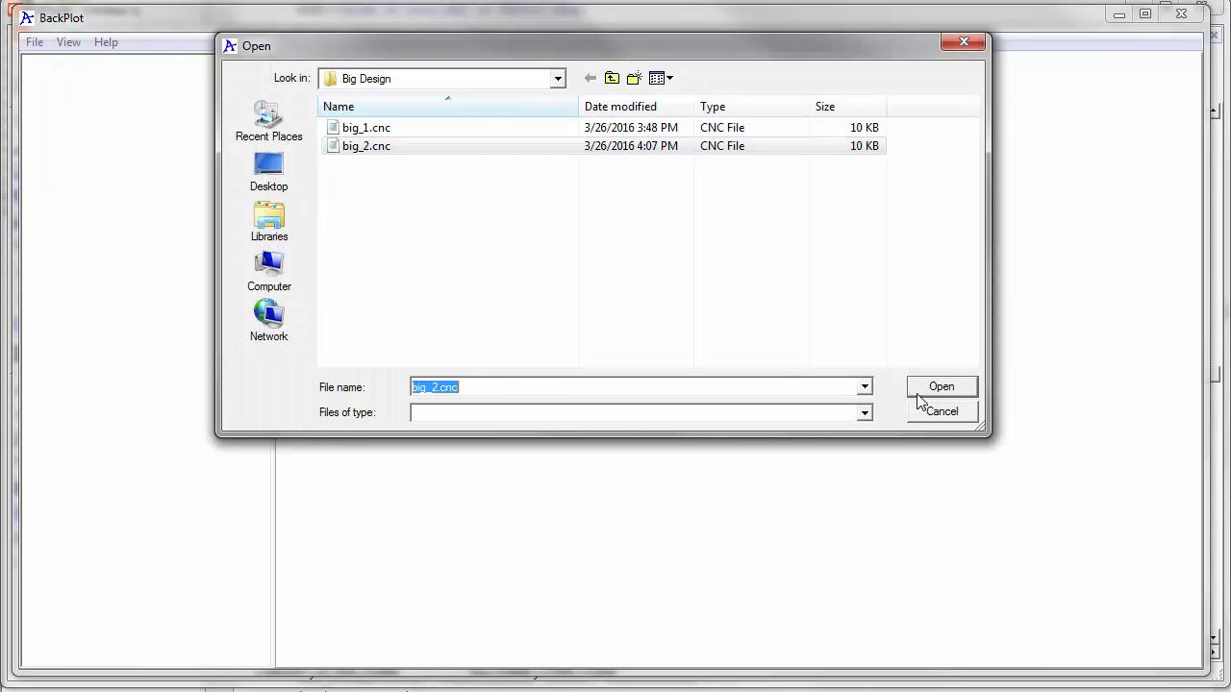
{"action": "left_click", "coordinate": [940, 386]}
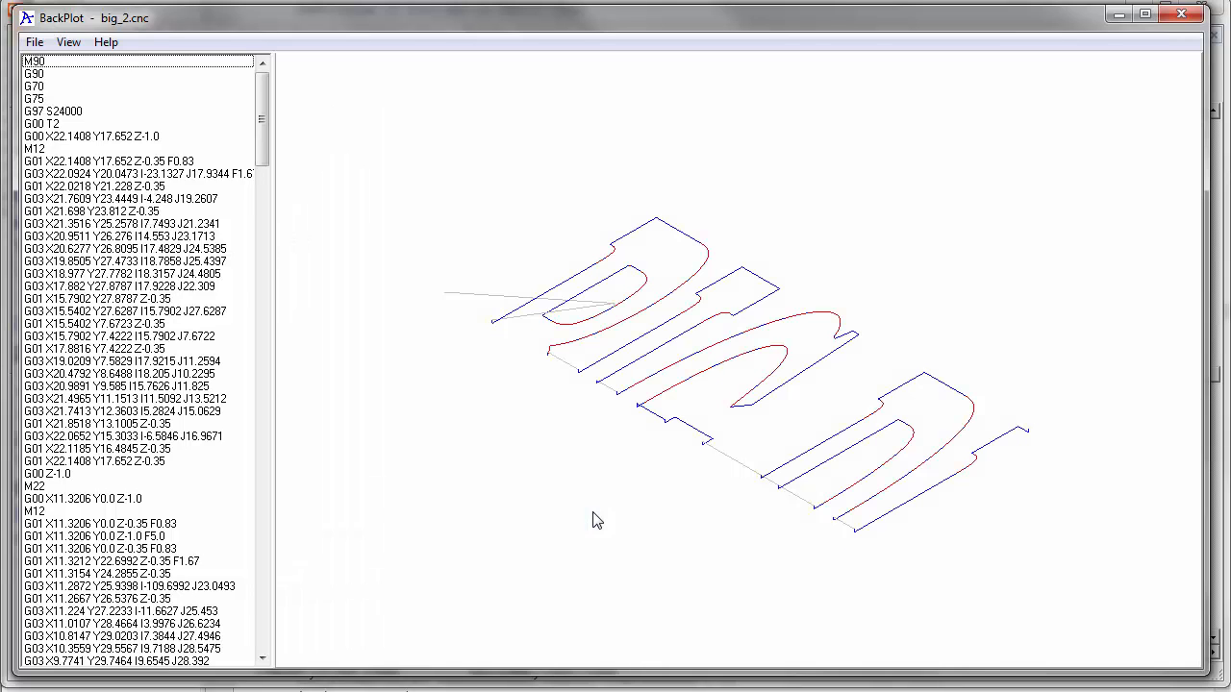
{"action": "left_click_drag", "start_coordinate": [596, 520], "coordinate": [849, 459]}
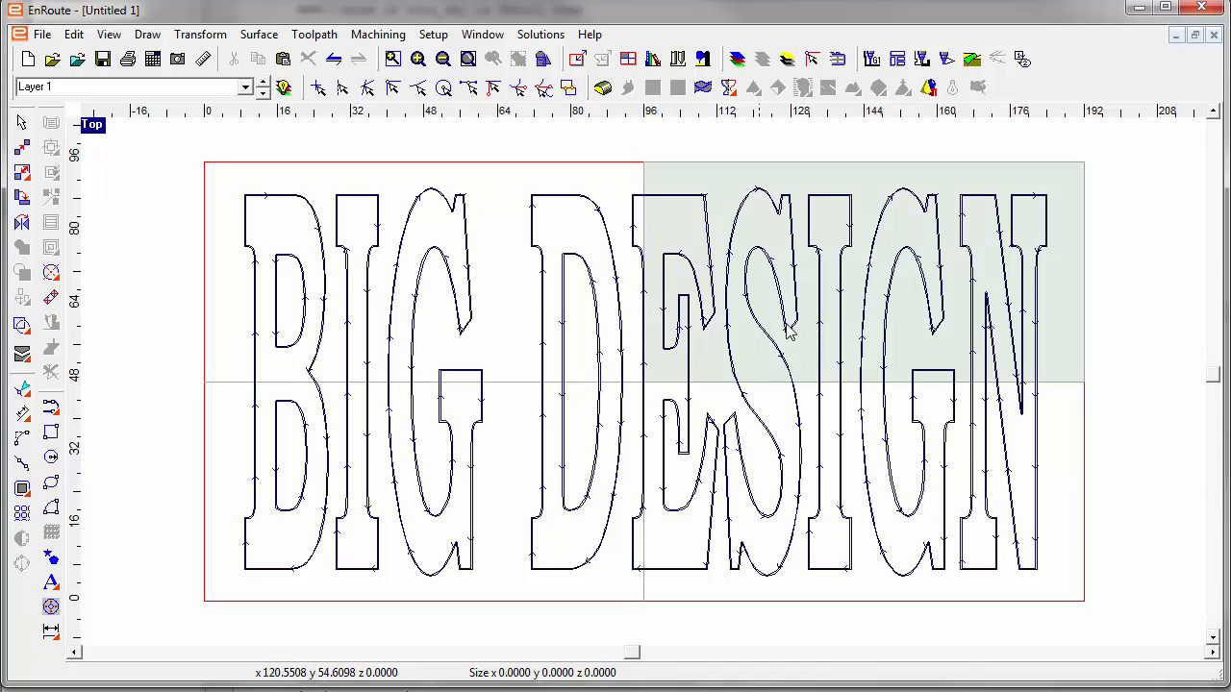
{"action": "mouse_move", "coordinate": [572, 325]}
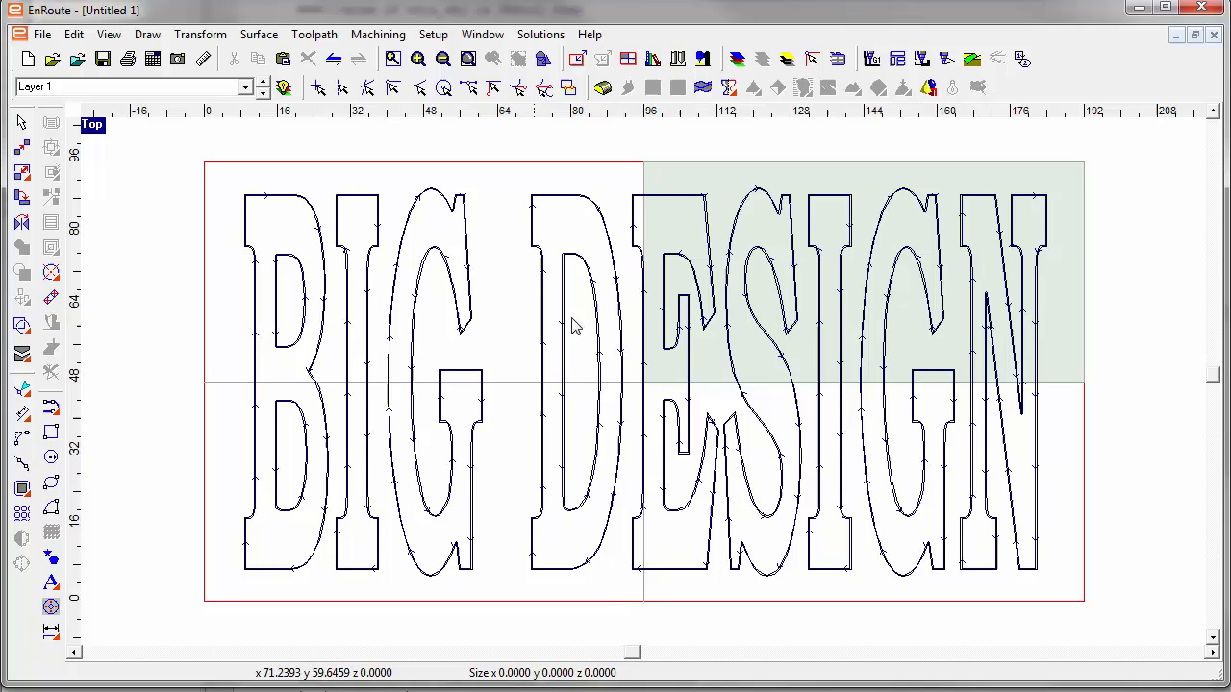
{"action": "mouse_move", "coordinate": [822, 519]}
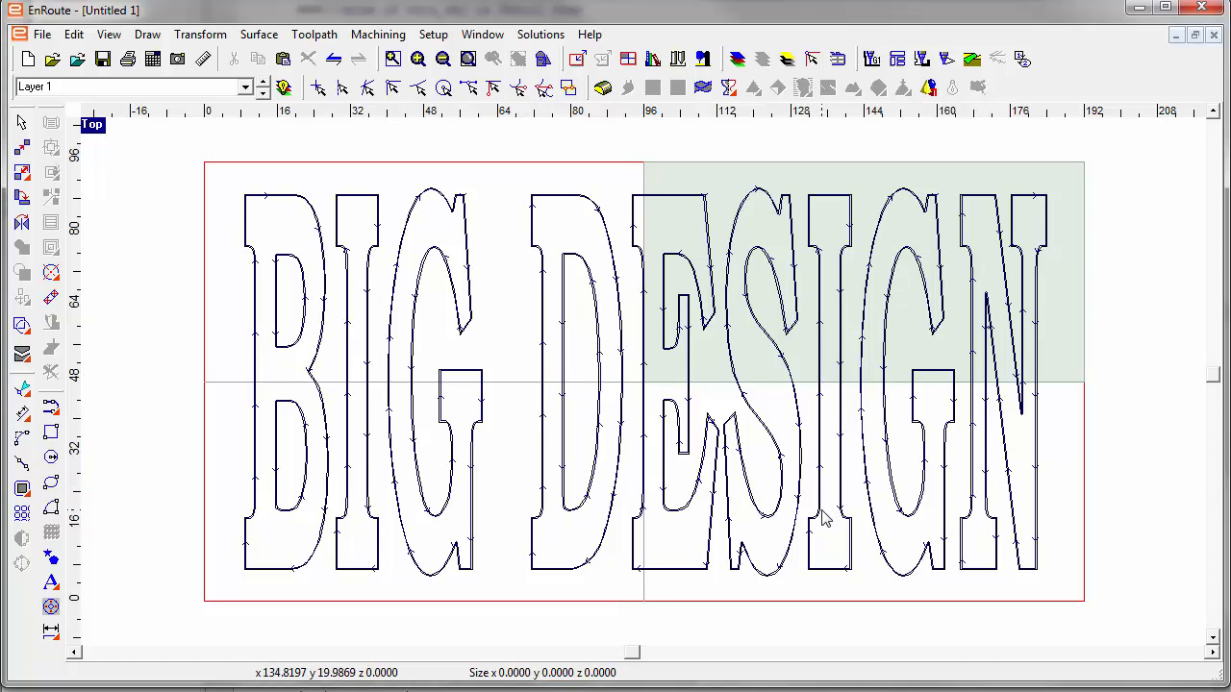
{"action": "mouse_move", "coordinate": [796, 505]}
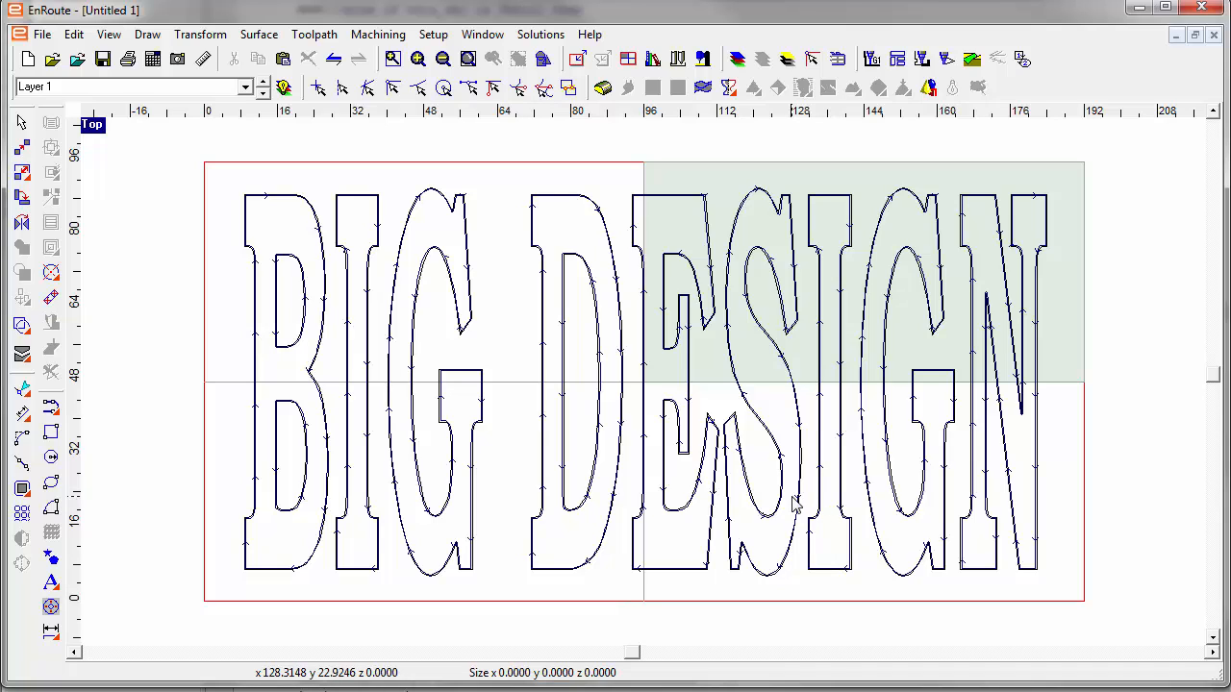
{"action": "mouse_move", "coordinate": [750, 498]}
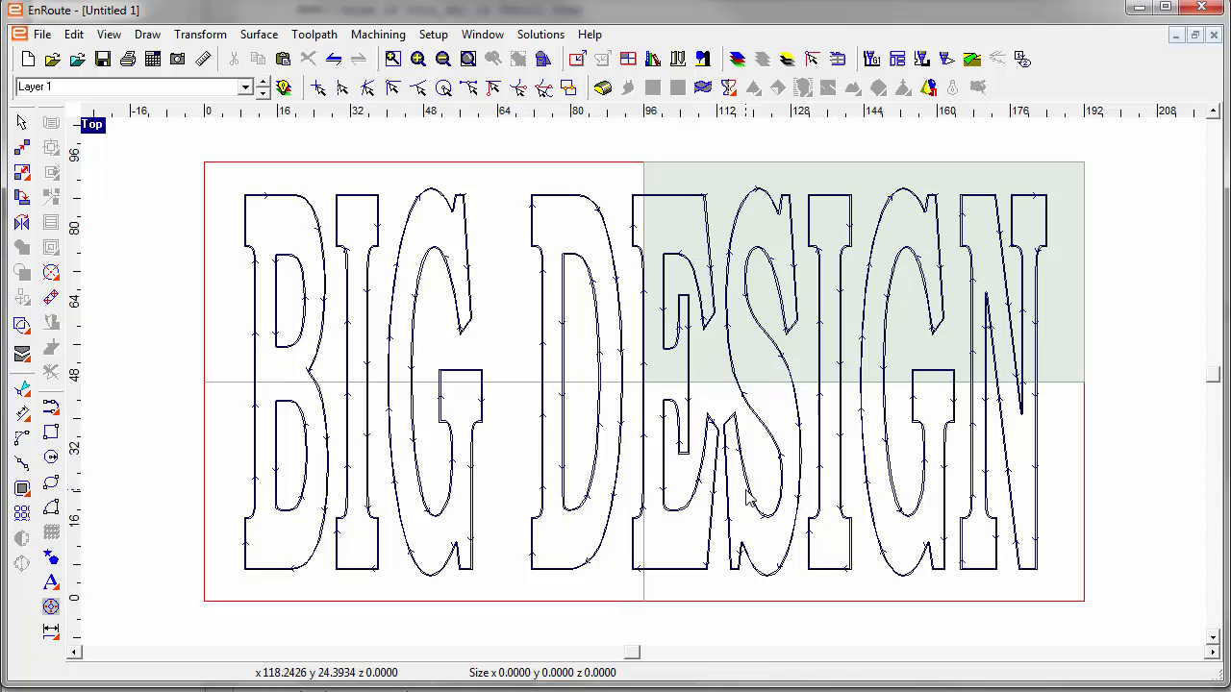
{"action": "mouse_move", "coordinate": [616, 198]}
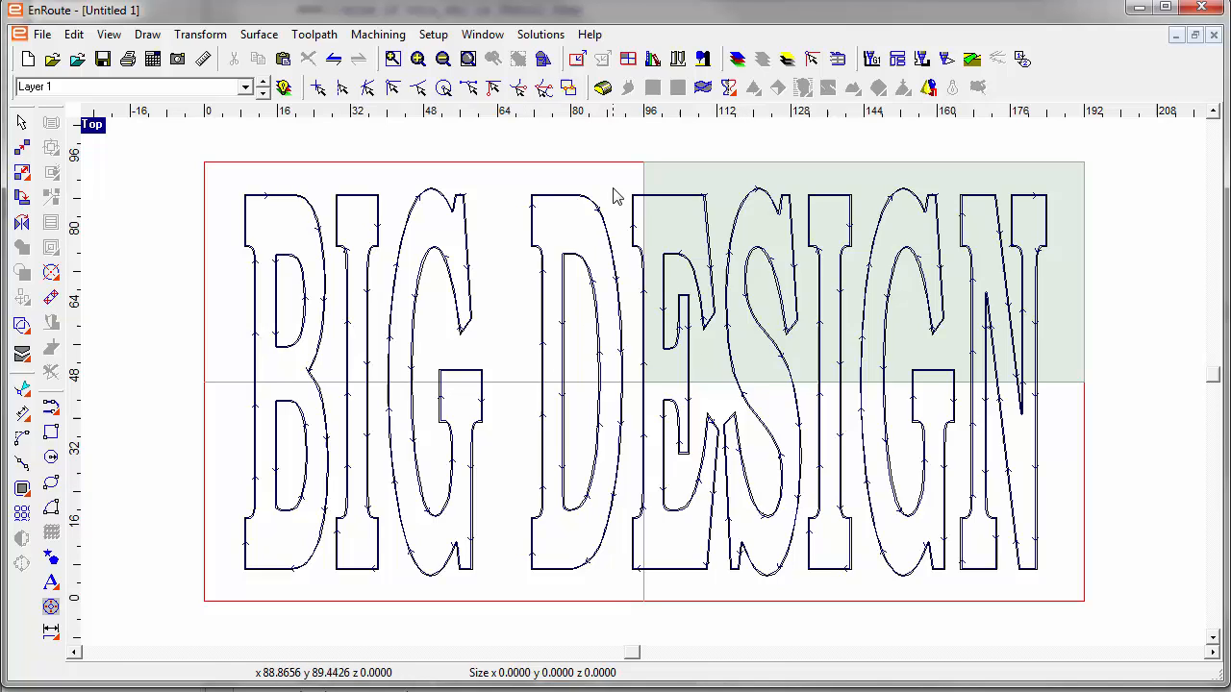
{"action": "mouse_move", "coordinate": [556, 295]}
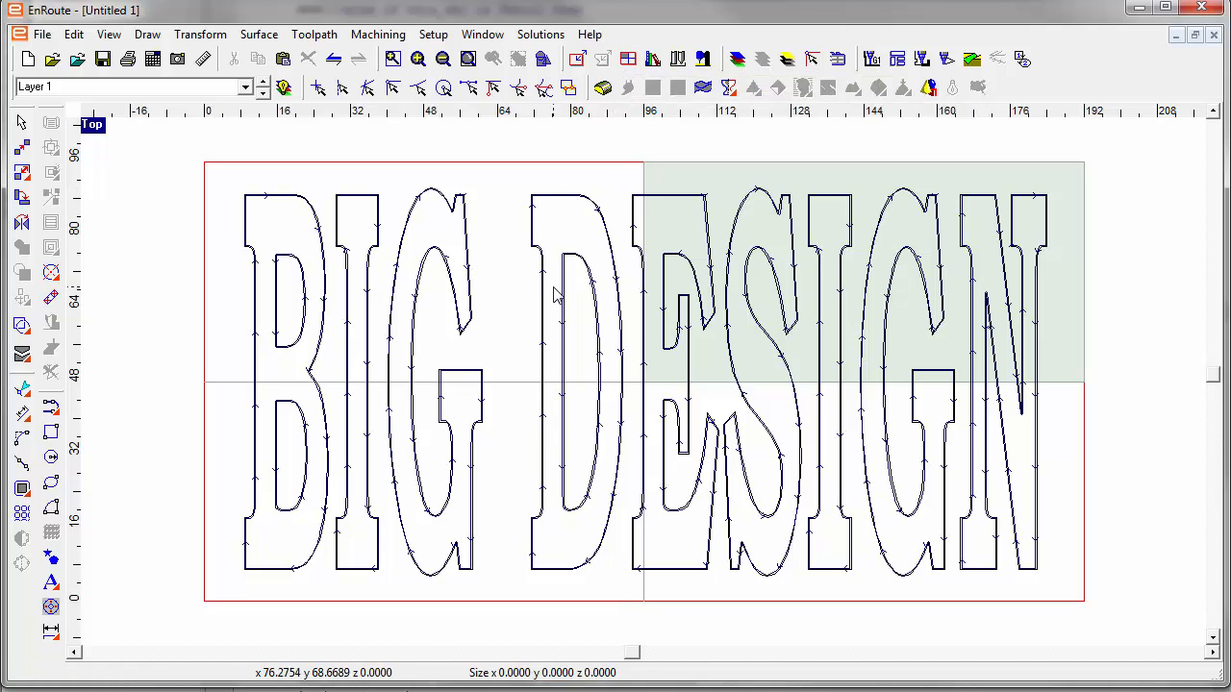